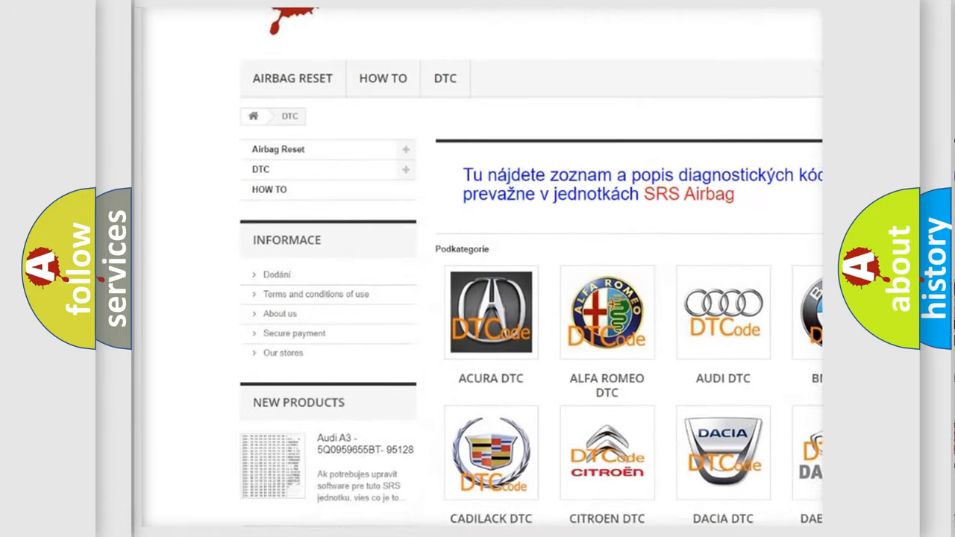
{"action": "scroll", "scroll_direction": "down", "scroll_amount": 3}
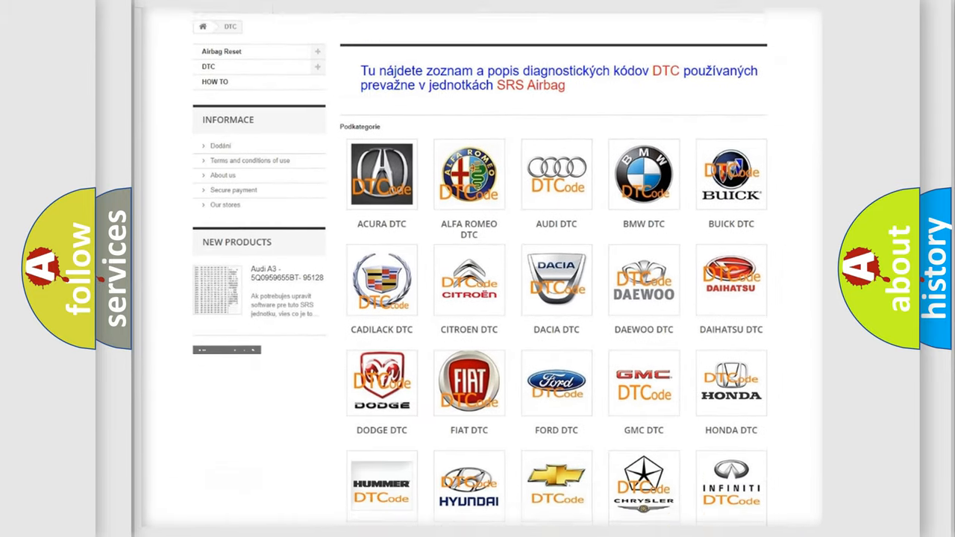
{"action": "scroll", "scroll_direction": "down", "scroll_amount": 3}
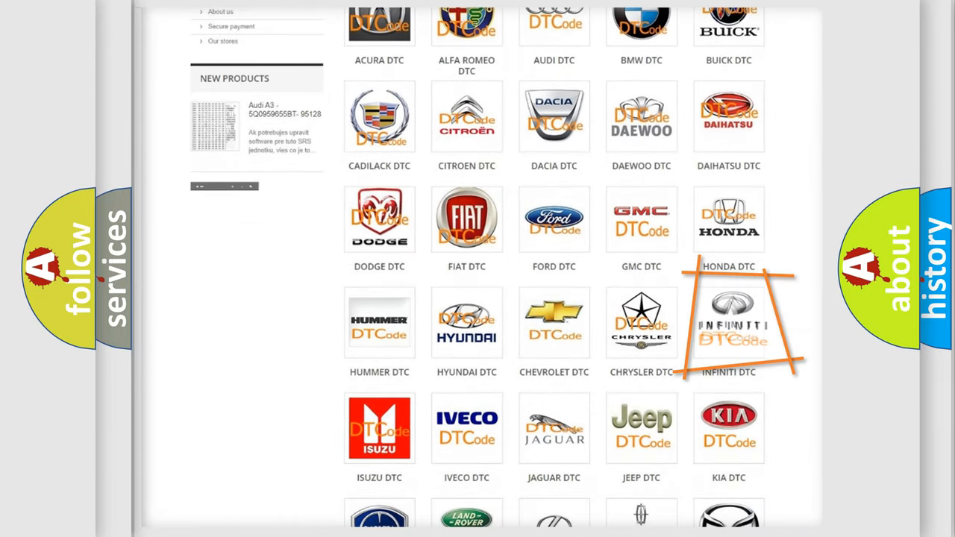